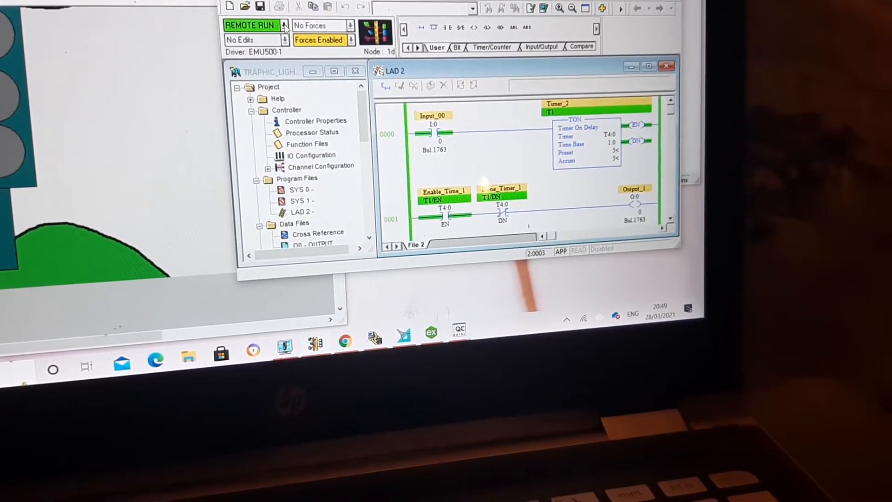
Go Offline from the emulated MicroLogix controller via the Remote Run mode dropdown.
{"action": "left_click", "coordinate": [284, 25]}
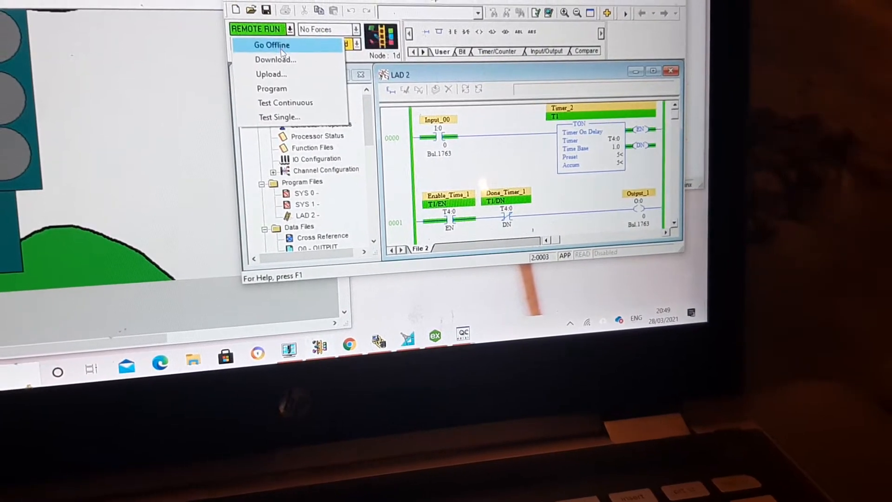
{"action": "left_click", "coordinate": [271, 45]}
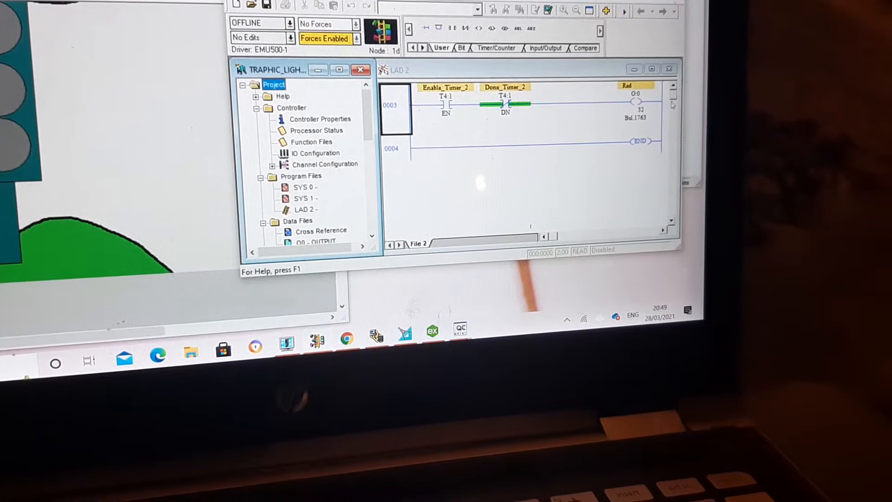
{"action": "scroll", "scroll_direction": "up", "scroll_amount": 3}
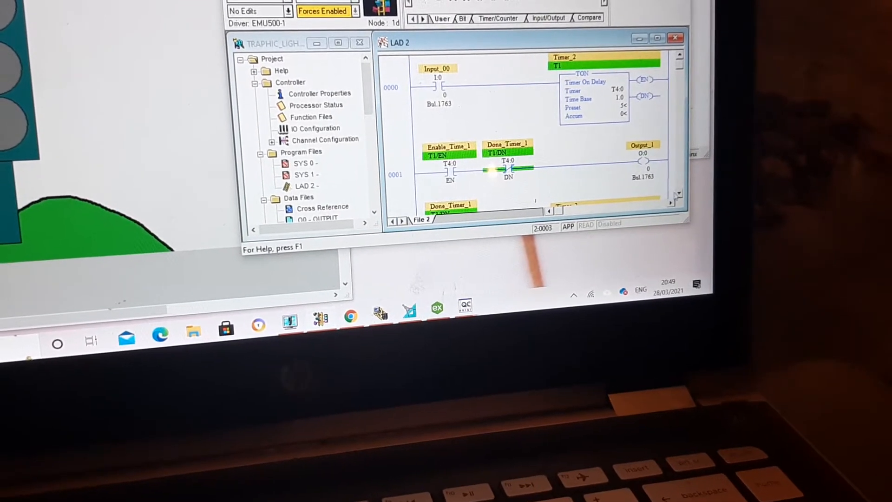
{"action": "scroll", "scroll_direction": "down", "scroll_amount": 3}
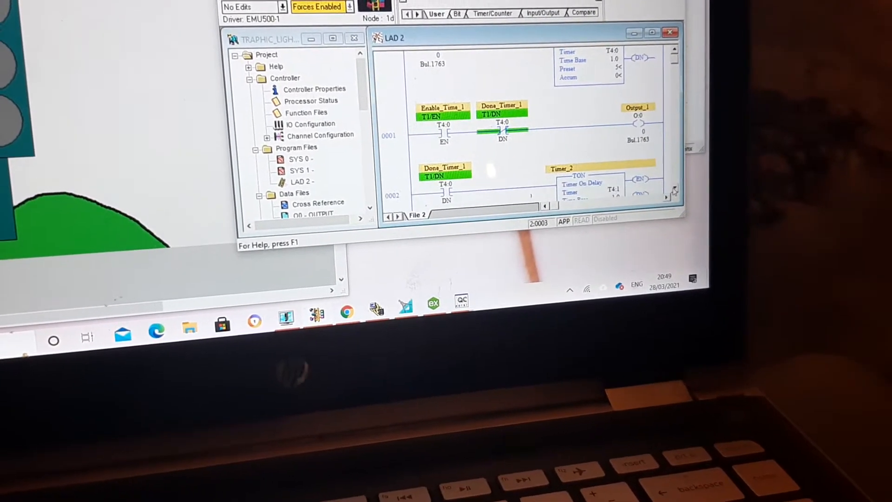
{"action": "scroll", "scroll_direction": "down", "scroll_amount": 3}
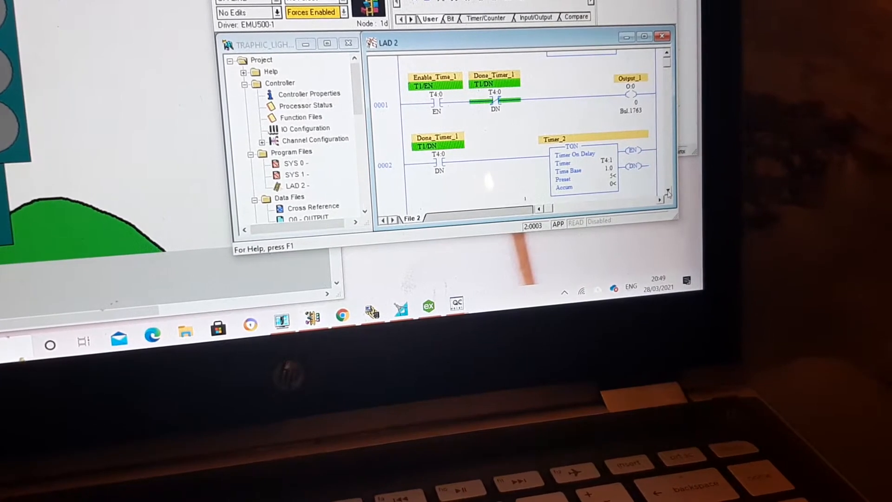
{"action": "scroll", "scroll_direction": "down", "scroll_amount": 3}
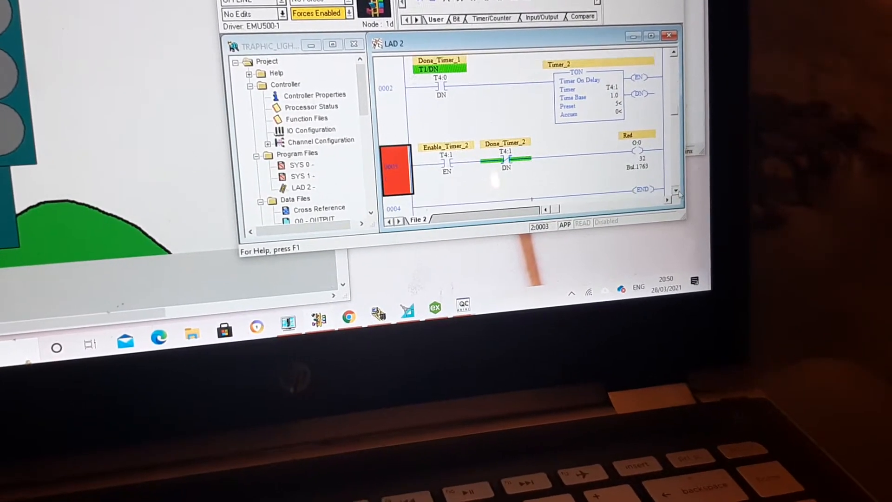
{"action": "scroll", "scroll_direction": "down", "scroll_amount": 3}
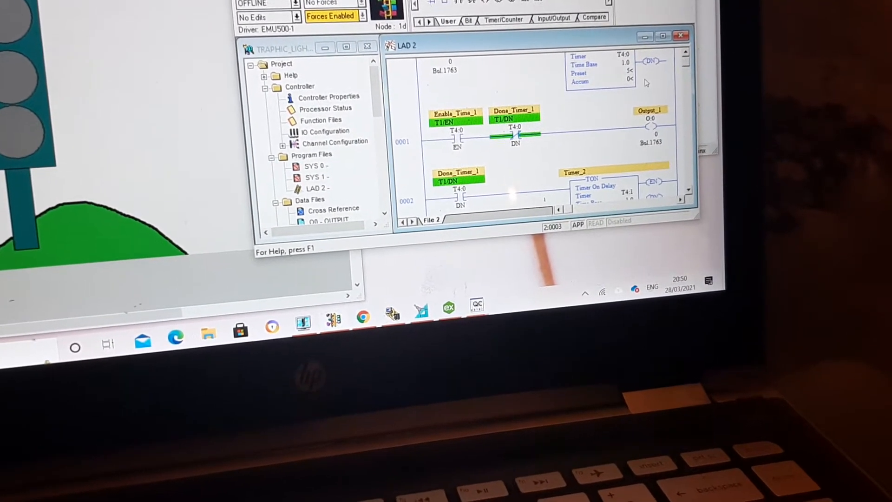
{"action": "scroll", "scroll_direction": "up", "scroll_amount": 3}
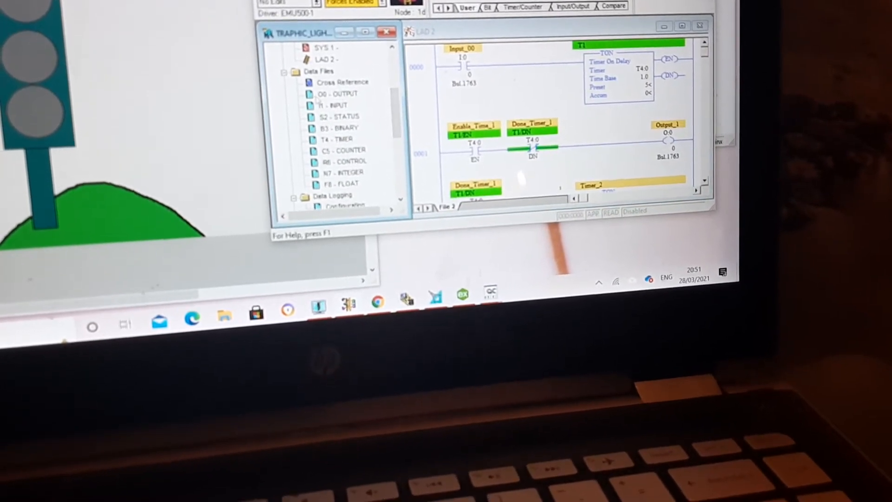
Open data file O0 - OUTPUT in binary and select the O:0.0 output word.
{"action": "double_click", "coordinate": [337, 93]}
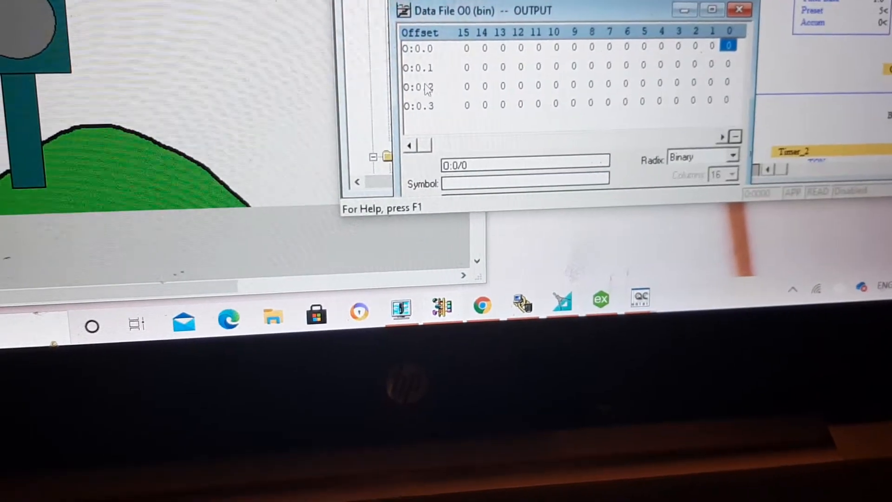
{"action": "left_click", "coordinate": [421, 46]}
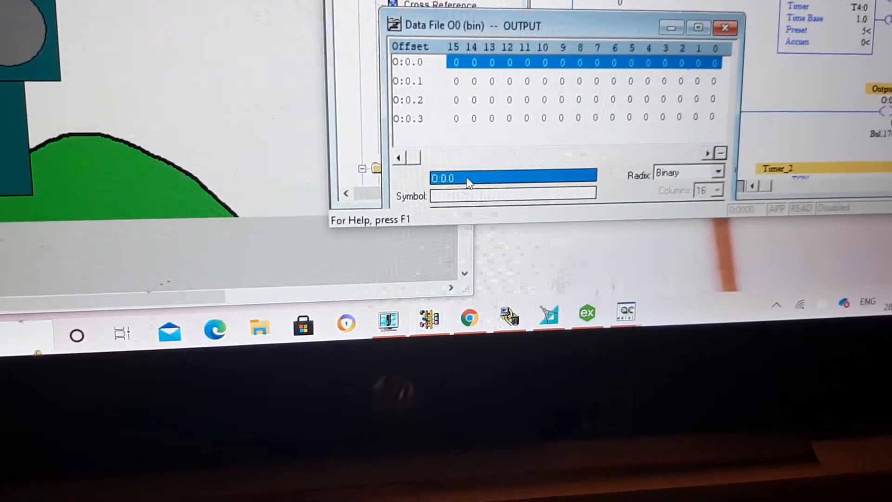
{"action": "left_click", "coordinate": [407, 100]}
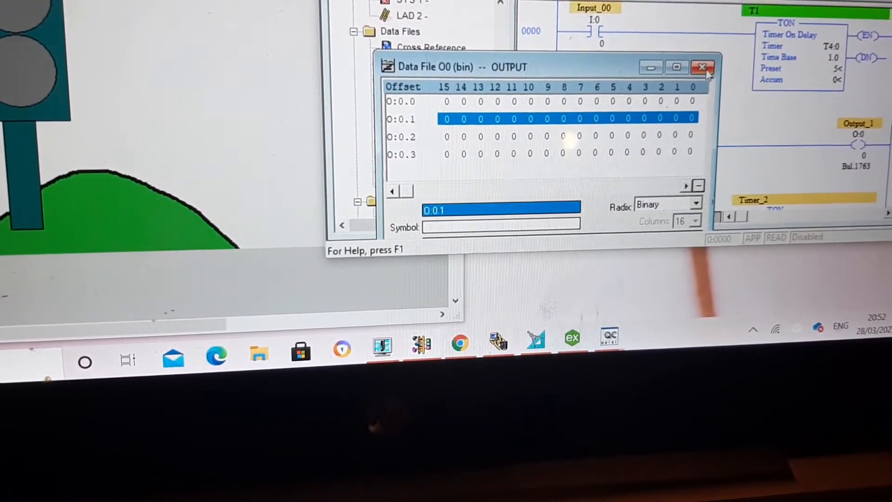
{"action": "left_click", "coordinate": [702, 67]}
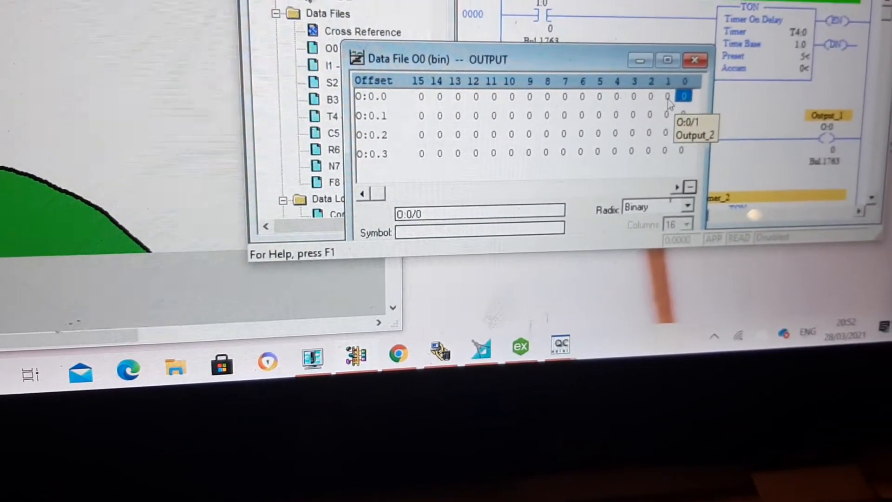
Select the O:0.0 word and expand the O0 window to show bit O:0/32 described as Red.
{"action": "left_click", "coordinate": [370, 105]}
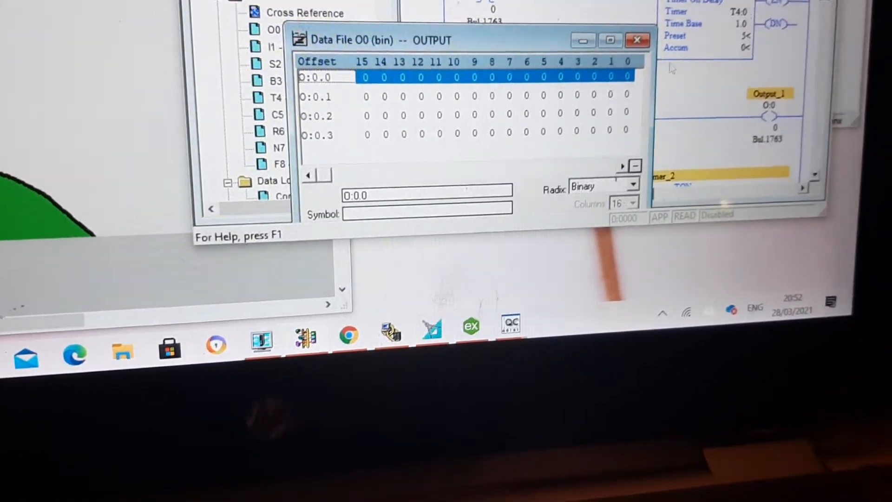
{"action": "left_click", "coordinate": [637, 40]}
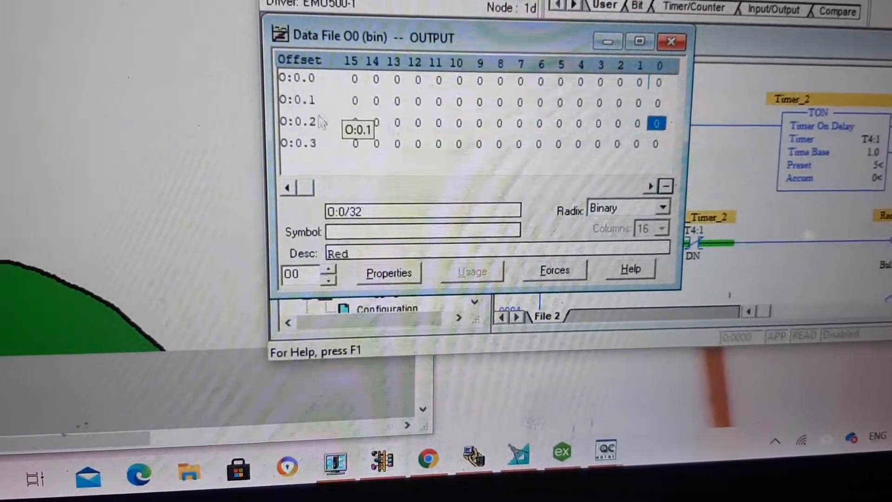
Bring up the KEPServerEX 6 Configuration project tree with IoT Gateway, Local Historian, Scheduler and SNMP Agent.
{"action": "left_click", "coordinate": [296, 118]}
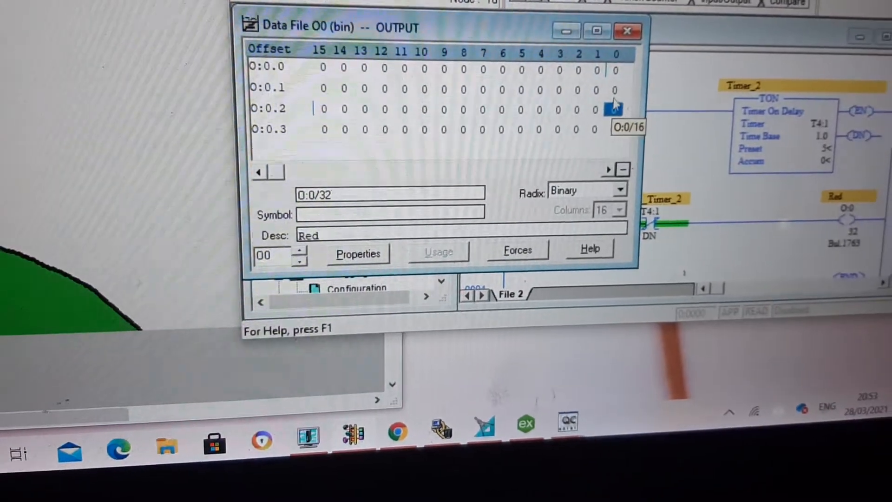
{"action": "left_click", "coordinate": [608, 74]}
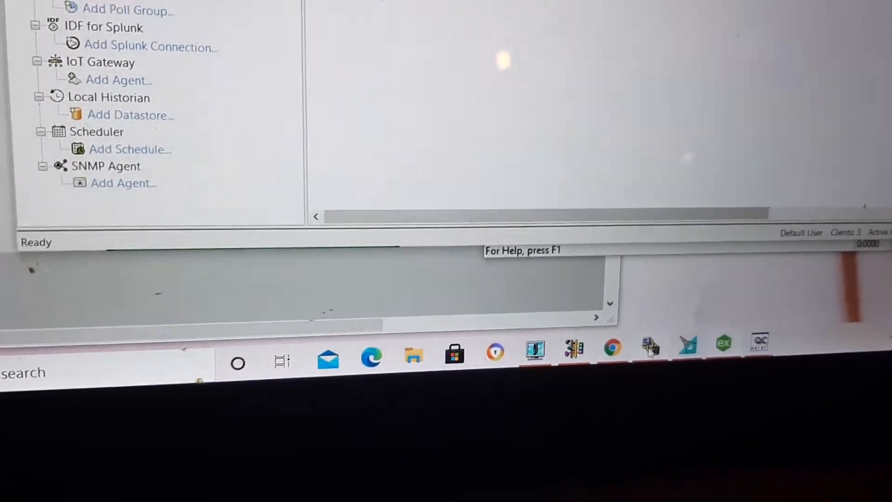
Bring RSLinx Classic forward and open DDE/OPC Topic Configuration listing the three topics.
{"action": "left_click", "coordinate": [650, 347]}
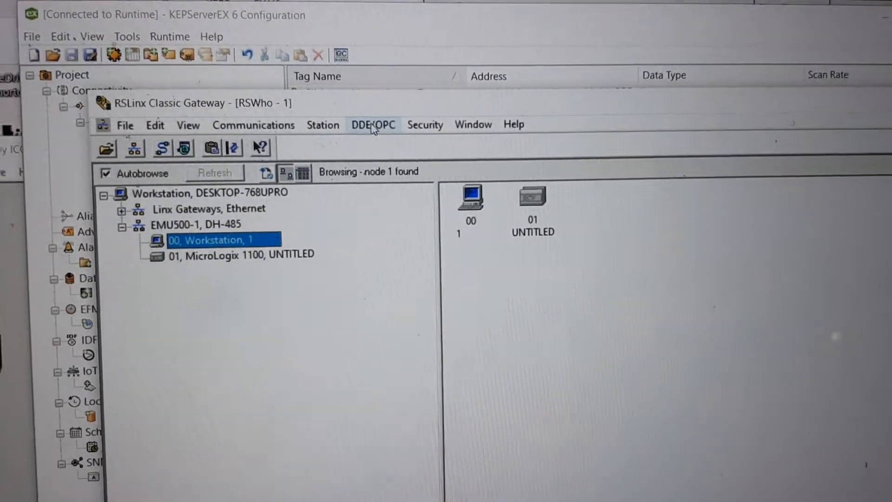
{"action": "left_click", "coordinate": [372, 123]}
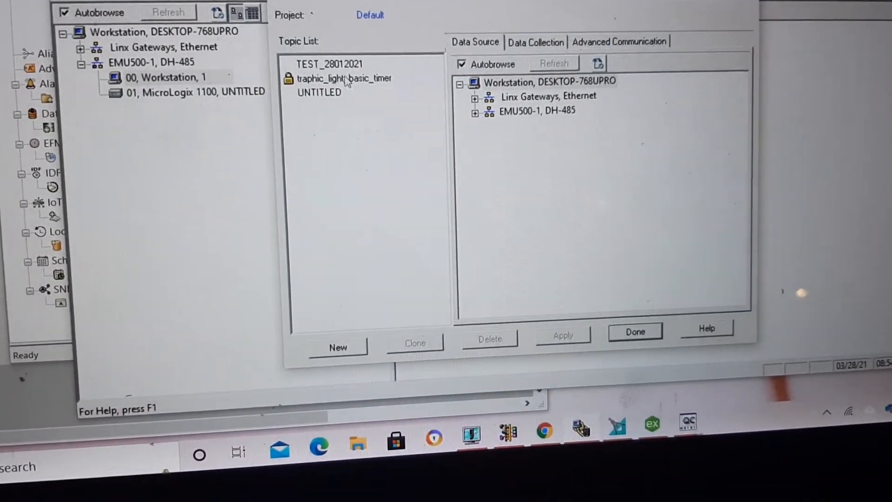
Confirm traphic_light_basic_timer uses the MicroLogix 1100 node under EMU500-1 as data source and close with Done.
{"action": "left_click", "coordinate": [344, 79]}
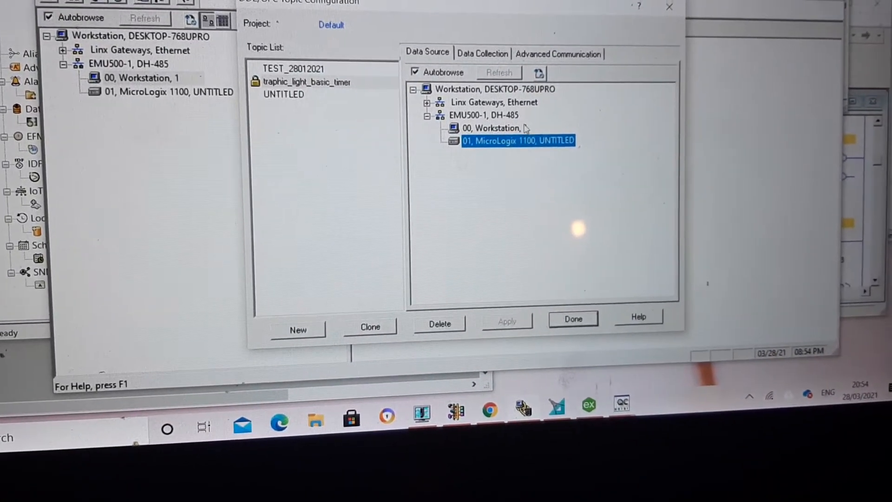
{"action": "left_click", "coordinate": [503, 128]}
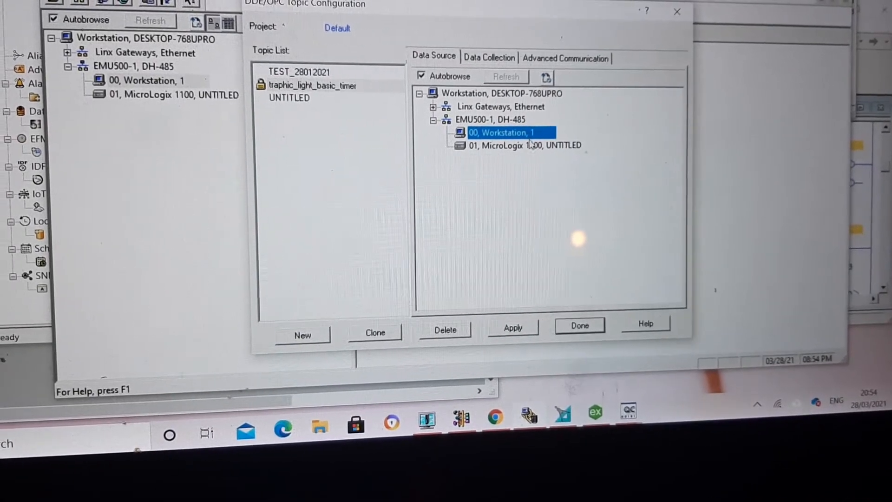
{"action": "left_click", "coordinate": [523, 145]}
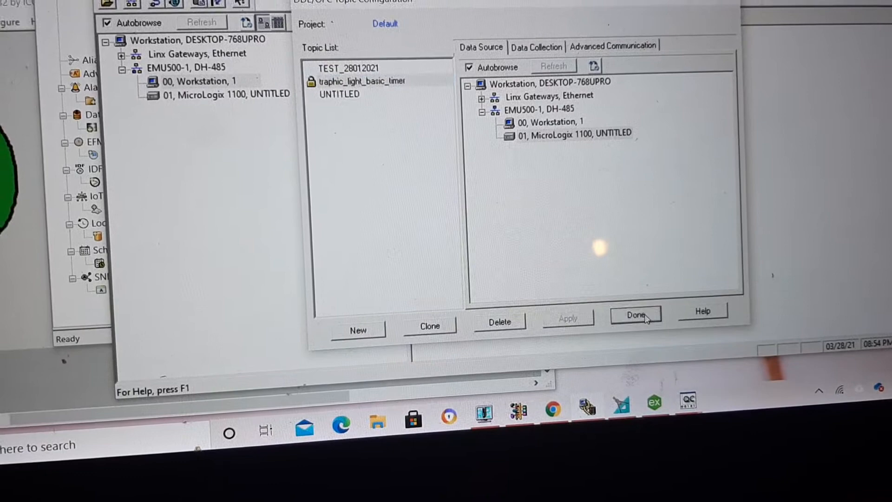
{"action": "left_click", "coordinate": [636, 314]}
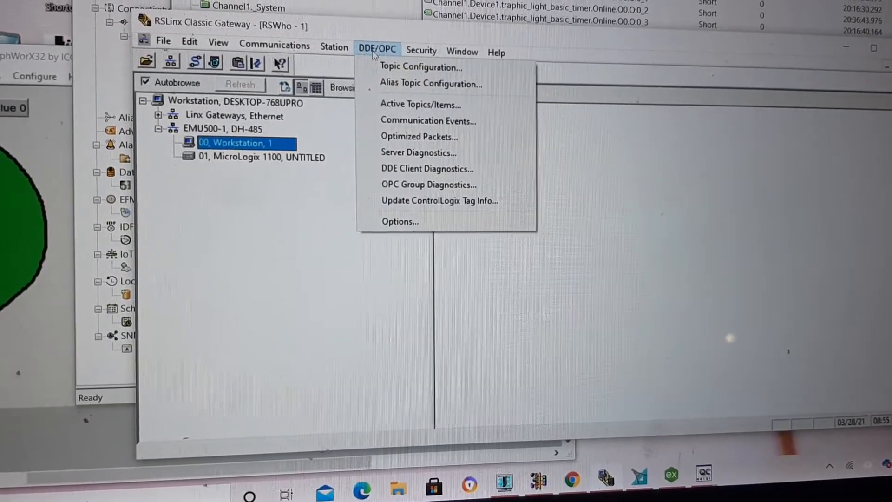
Reopen the RSLinx Topic Configuration beside the KEPServerEX traphic_light_basic_timer tag list.
{"action": "left_click", "coordinate": [421, 67]}
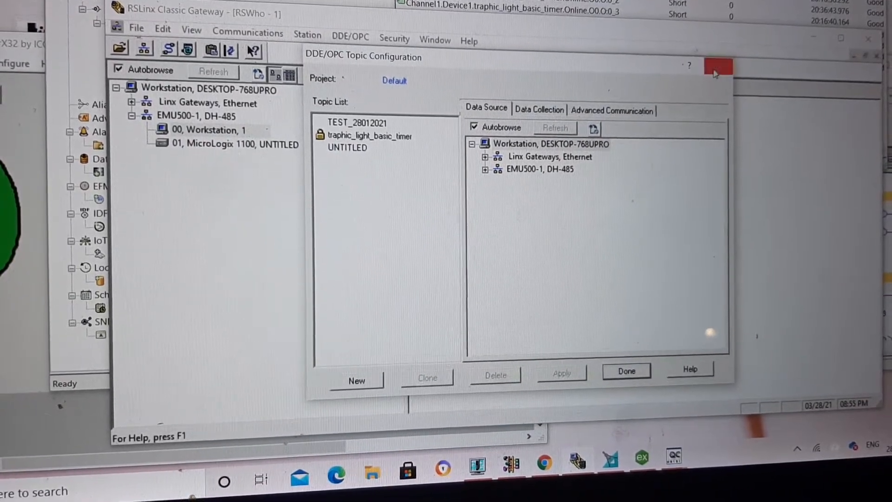
Close the Topic Configuration window and return to the offline ladder program.
{"action": "left_click", "coordinate": [717, 65]}
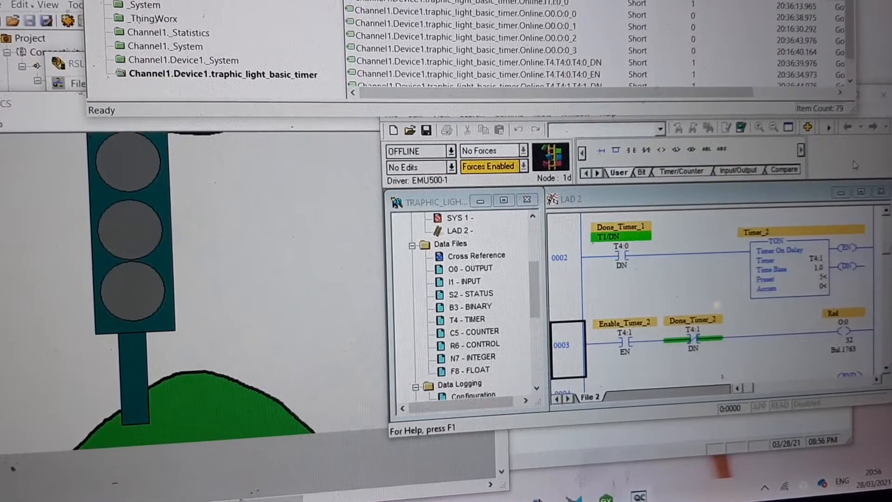
Download the traffic-light program to the MicroLogix 1100 emulator, go online, and choose Run mode.
{"action": "left_click", "coordinate": [456, 268]}
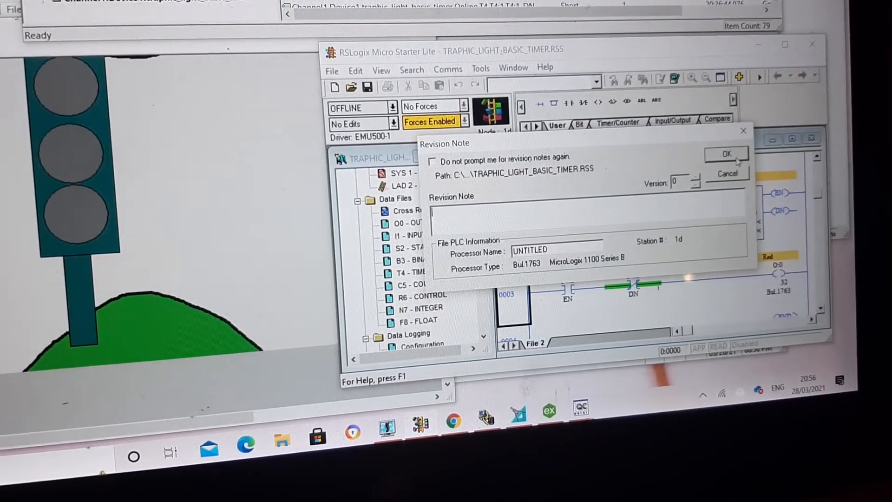
{"action": "left_click", "coordinate": [727, 154]}
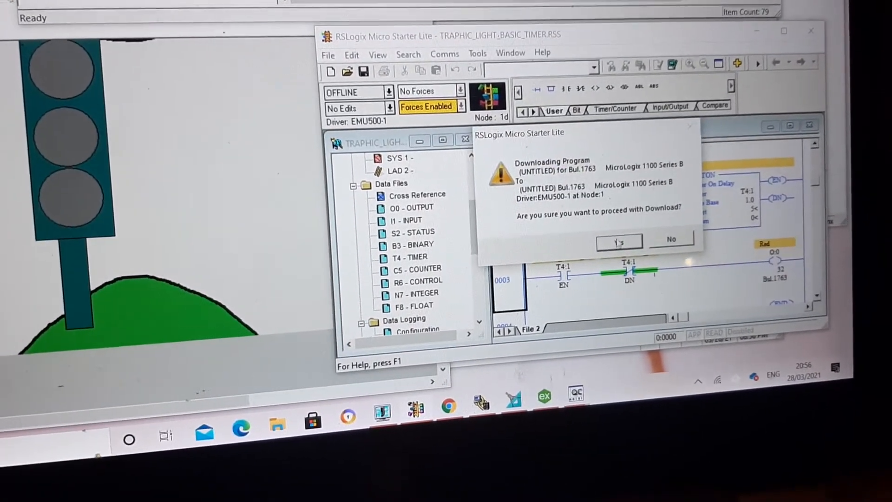
{"action": "left_click", "coordinate": [619, 239]}
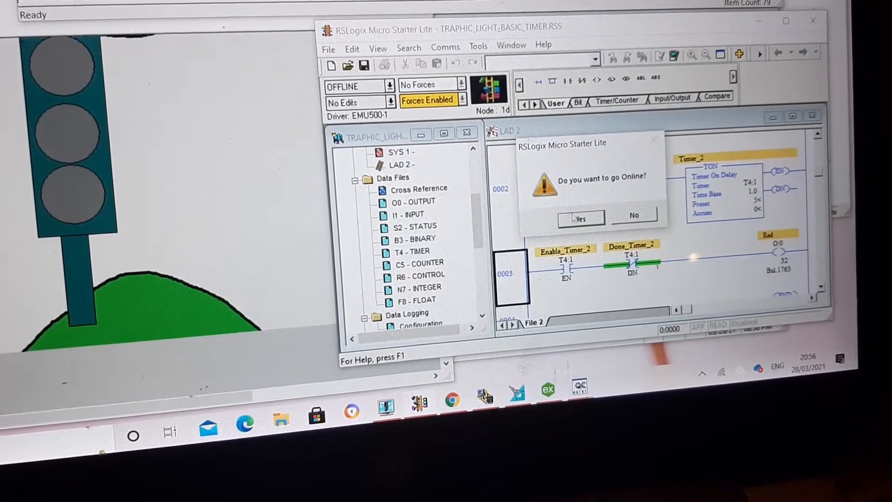
{"action": "left_click", "coordinate": [580, 218]}
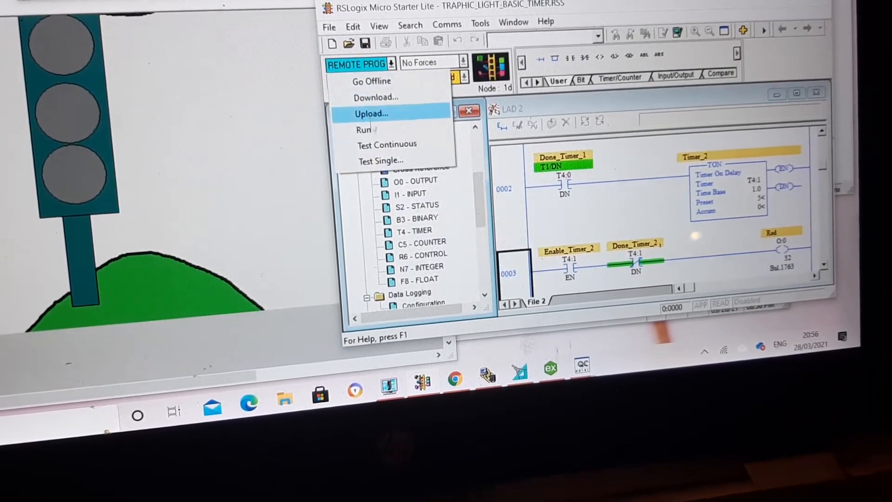
{"action": "left_click", "coordinate": [362, 130]}
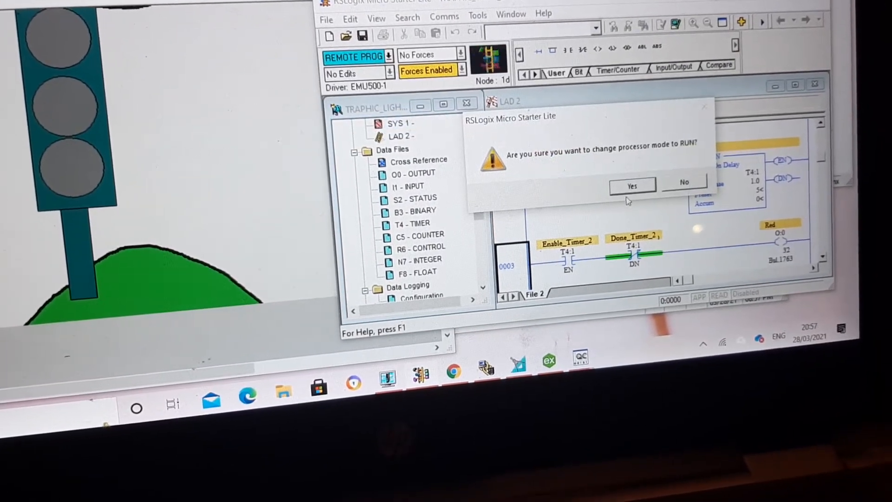
Confirm the change to Remote Run and watch the LAD 2 traffic-light rungs energize live.
{"action": "left_click", "coordinate": [632, 186]}
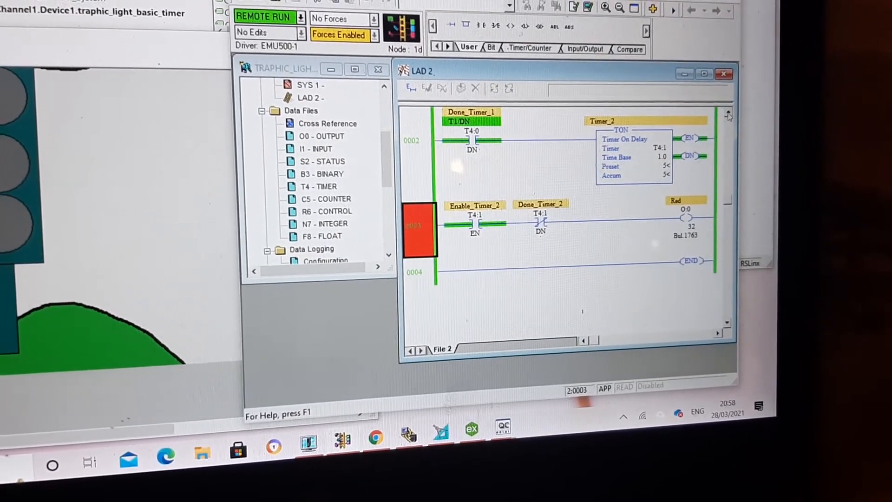
{"action": "scroll", "scroll_direction": "up", "scroll_amount": 3}
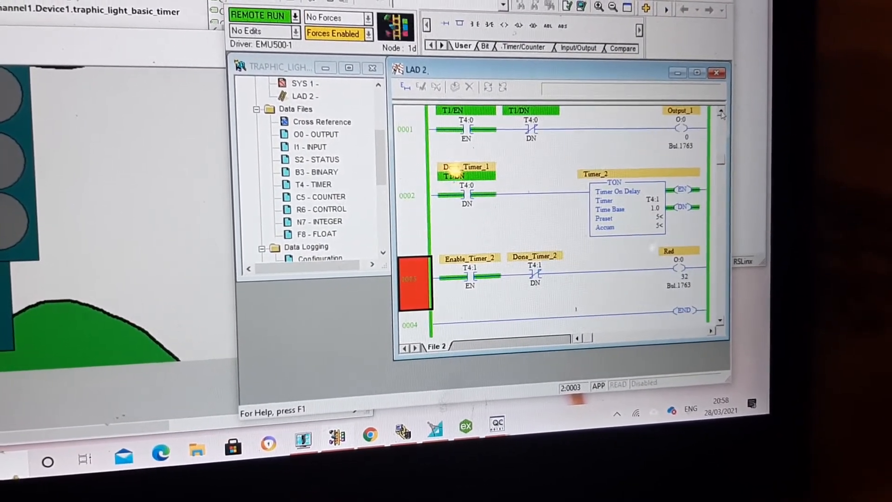